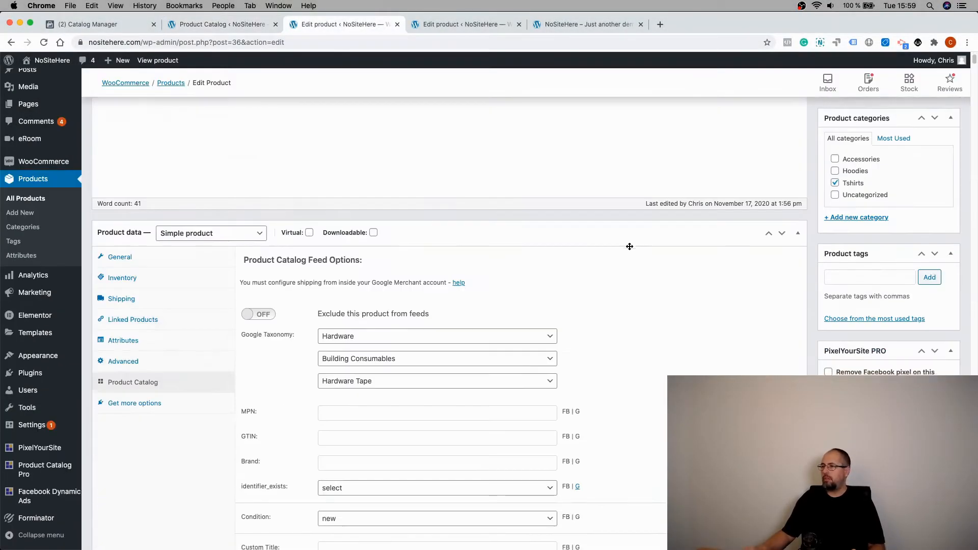
- Upload a backpack image as the T-shirt's Carousel ad image
{"action": "scroll", "scroll_direction": "down", "scroll_amount": 3}
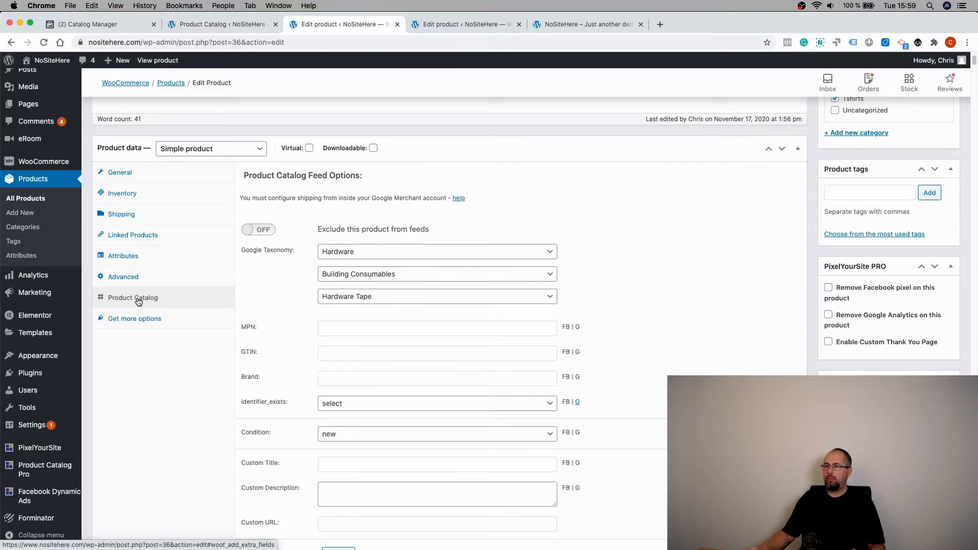
{"action": "scroll", "scroll_direction": "down", "scroll_amount": 3}
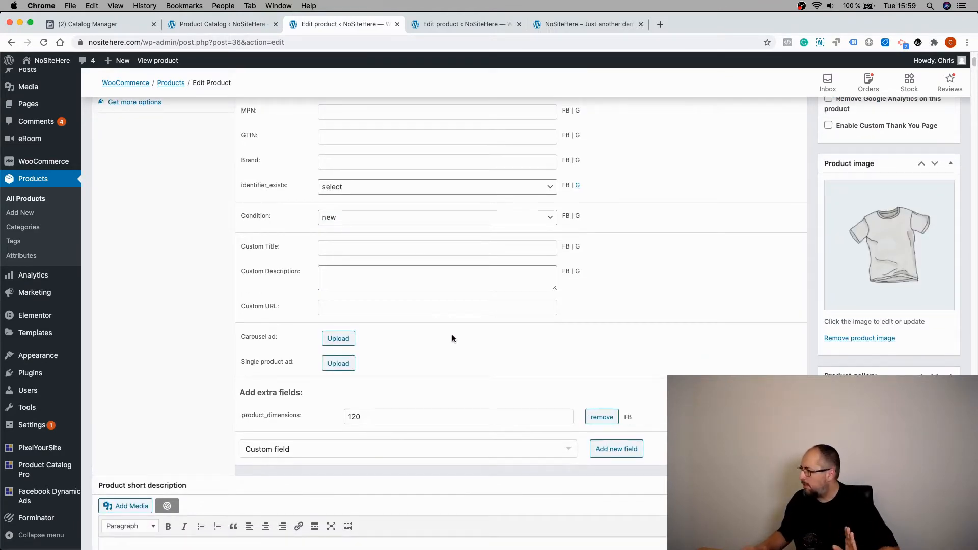
{"action": "mouse_move", "coordinate": [766, 276]}
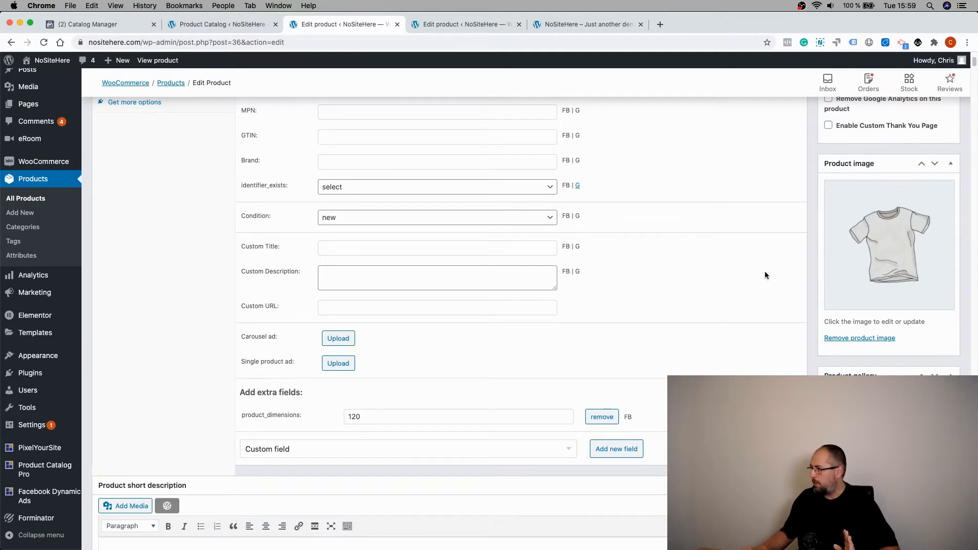
{"action": "mouse_move", "coordinate": [875, 181]}
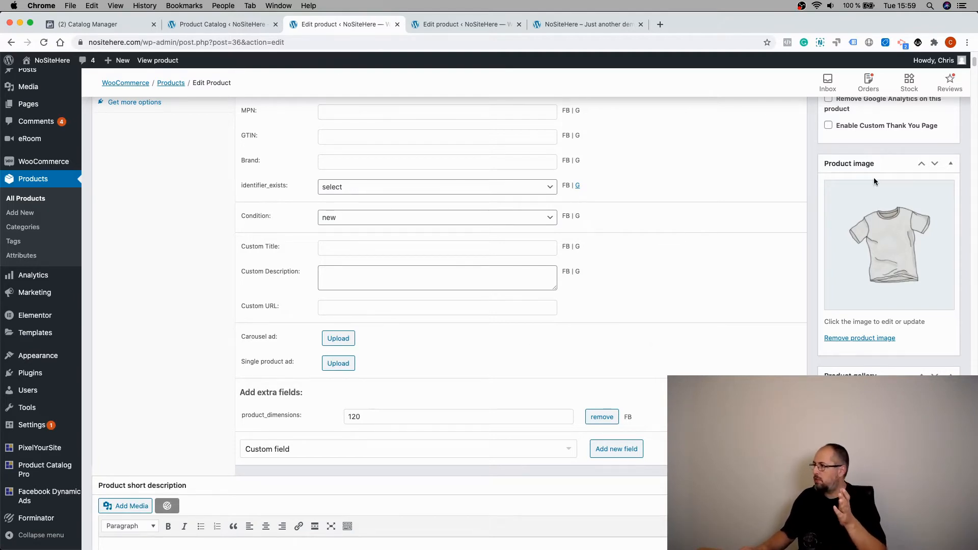
{"action": "mouse_move", "coordinate": [733, 329]}
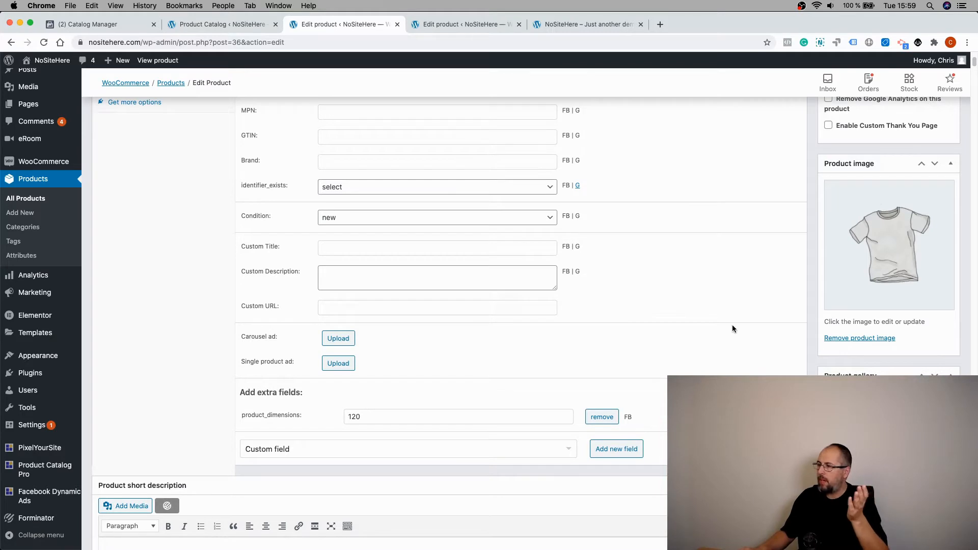
{"action": "mouse_move", "coordinate": [305, 329]}
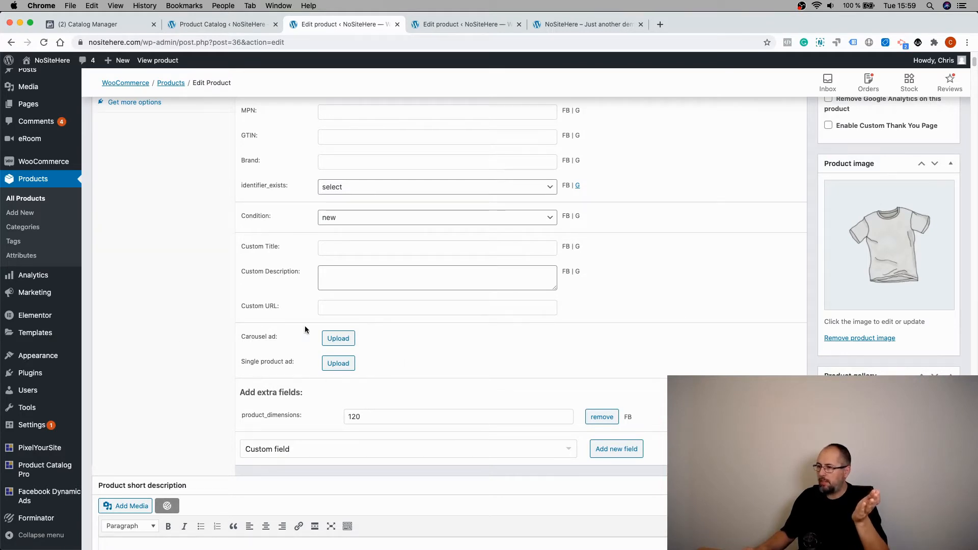
{"action": "mouse_move", "coordinate": [906, 210]}
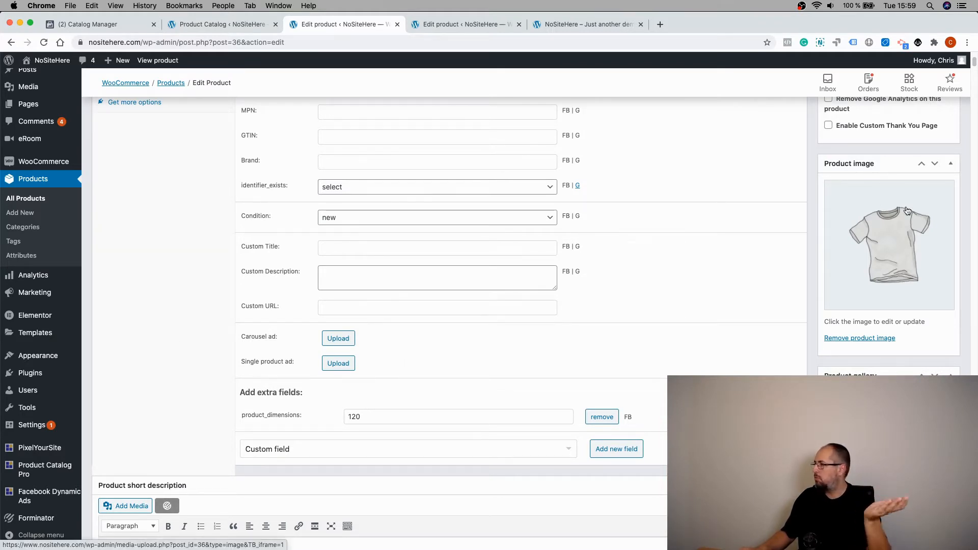
{"action": "mouse_move", "coordinate": [375, 351]}
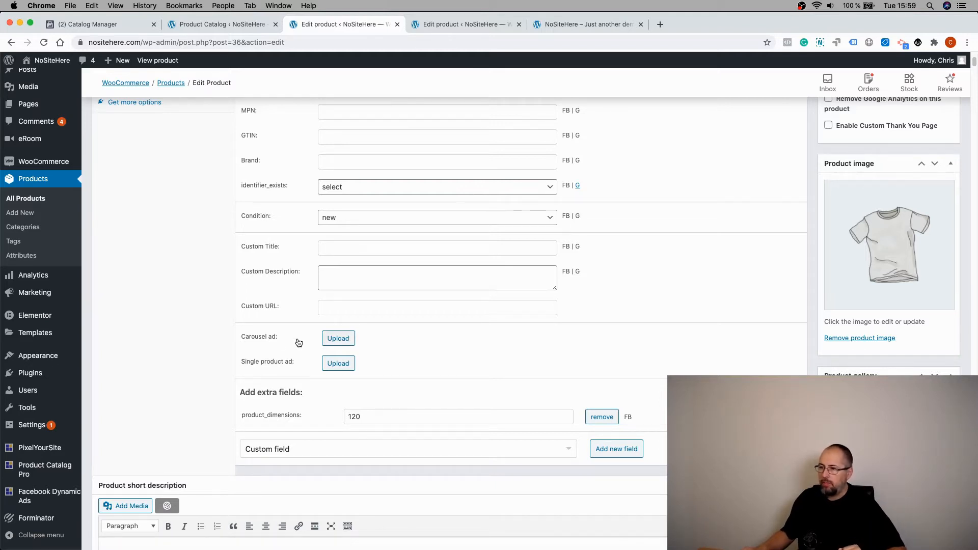
{"action": "mouse_move", "coordinate": [338, 338]}
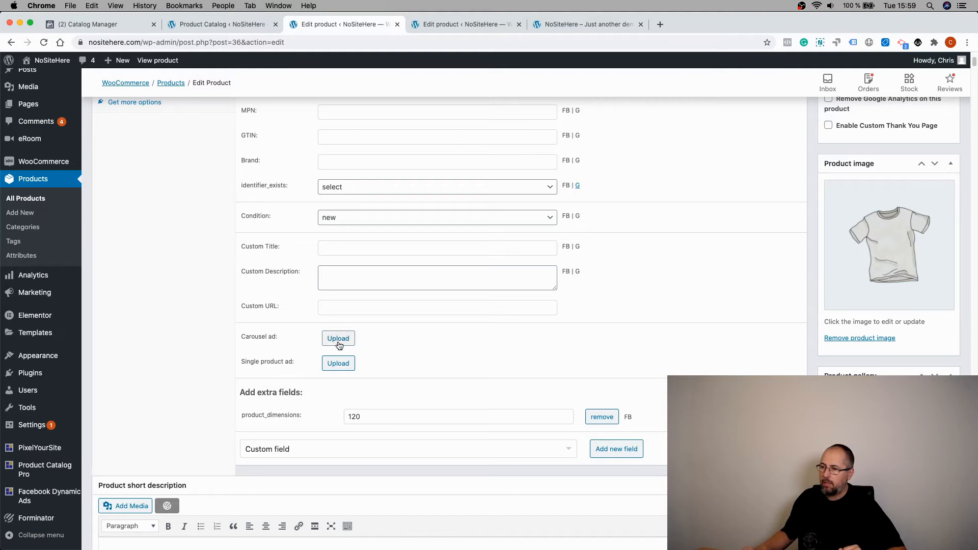
{"action": "left_click", "coordinate": [338, 339]}
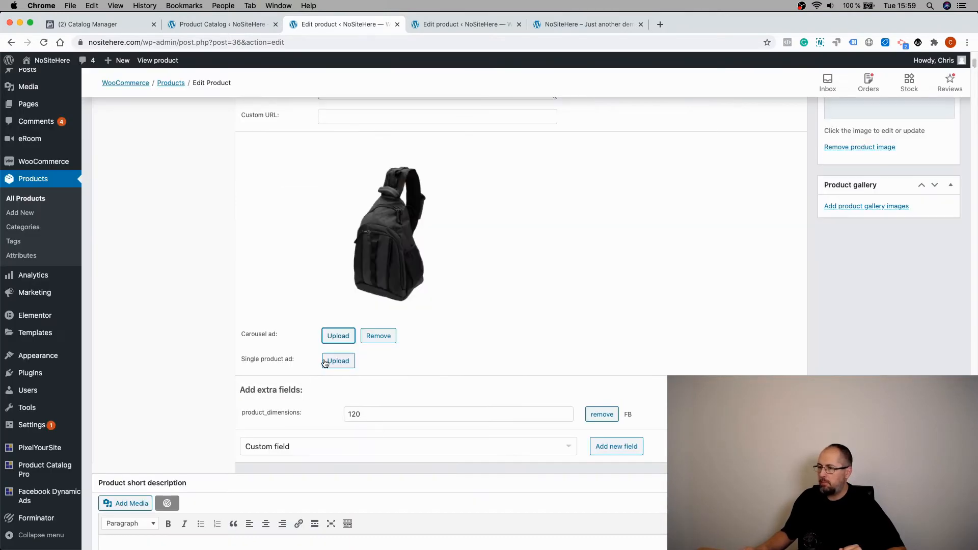
- Set the watch from the Media Library as the Single product ad image and update the product
{"action": "left_click", "coordinate": [336, 360]}
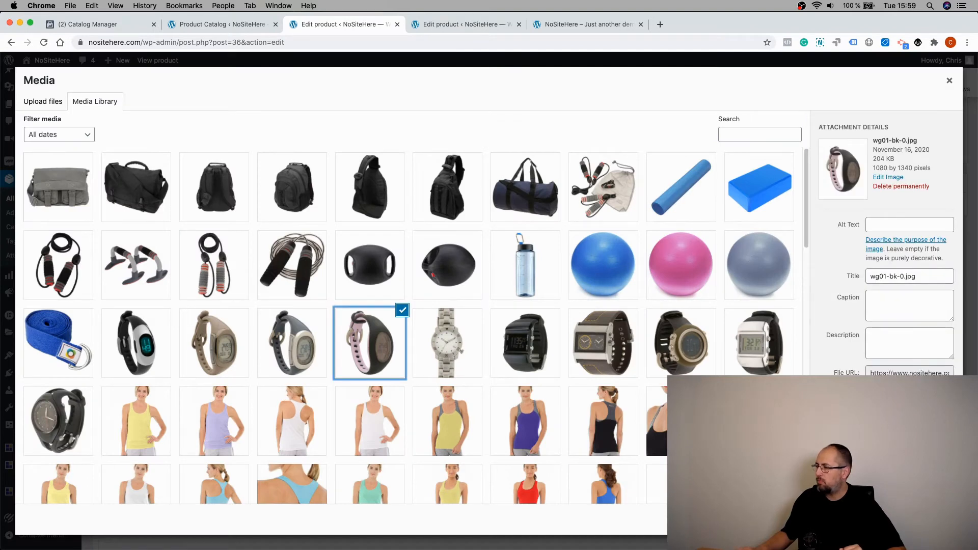
{"action": "left_click", "coordinate": [948, 80]}
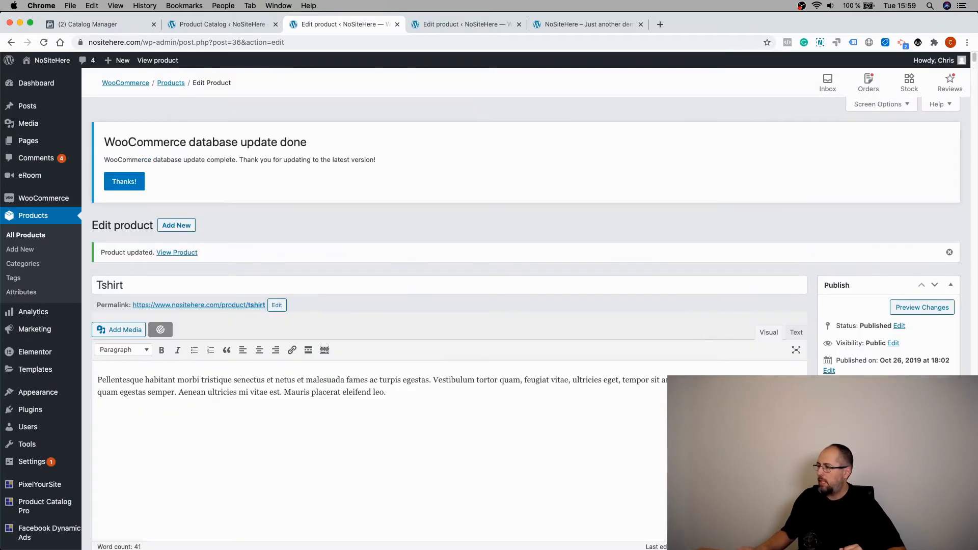
{"action": "left_click", "coordinate": [922, 307]}
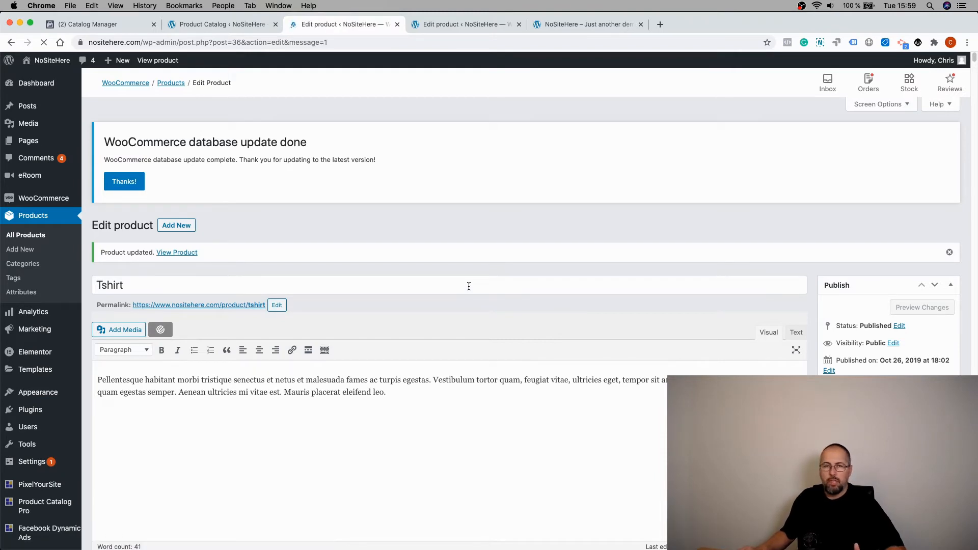
- Switch to the Product Catalog tab and scroll through the Google All and All Products feeds
{"action": "left_click", "coordinate": [123, 181]}
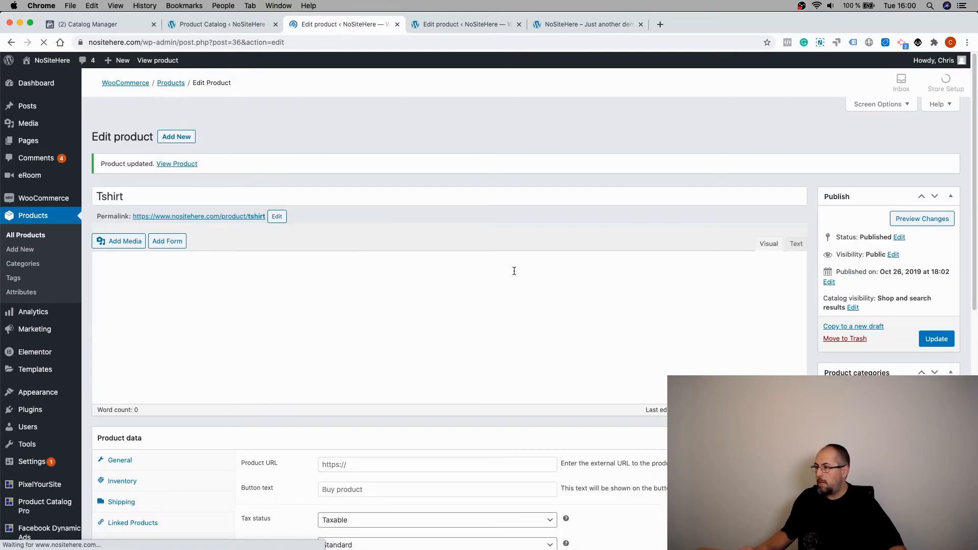
{"action": "scroll", "scroll_direction": "down", "scroll_amount": 3}
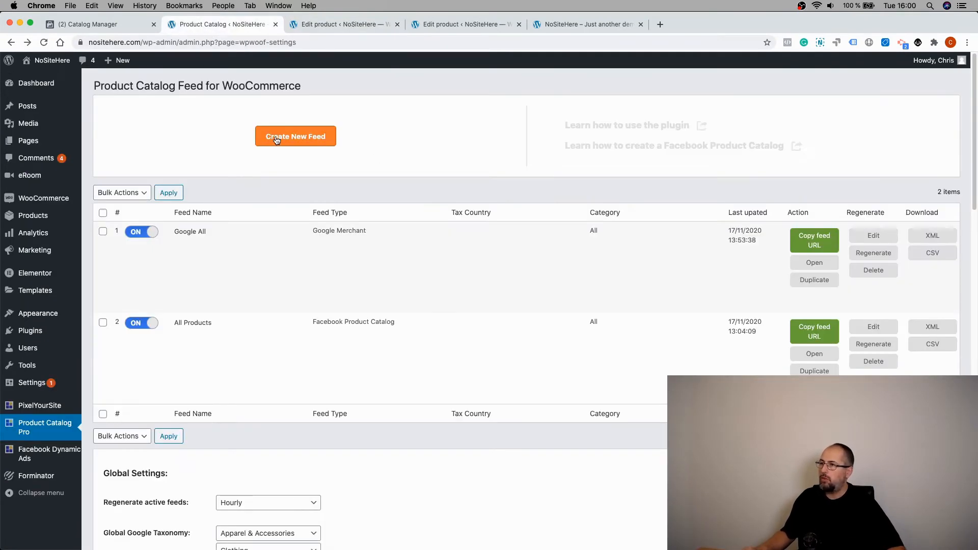
{"action": "mouse_move", "coordinate": [872, 236]}
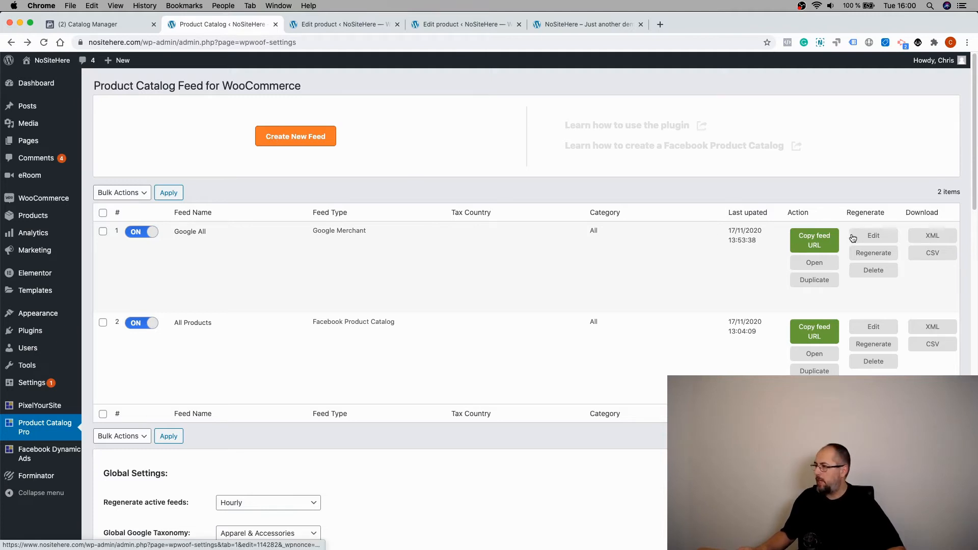
- Open the Google All feed's settings and scroll down to Product Images Settings
{"action": "left_click", "coordinate": [872, 236]}
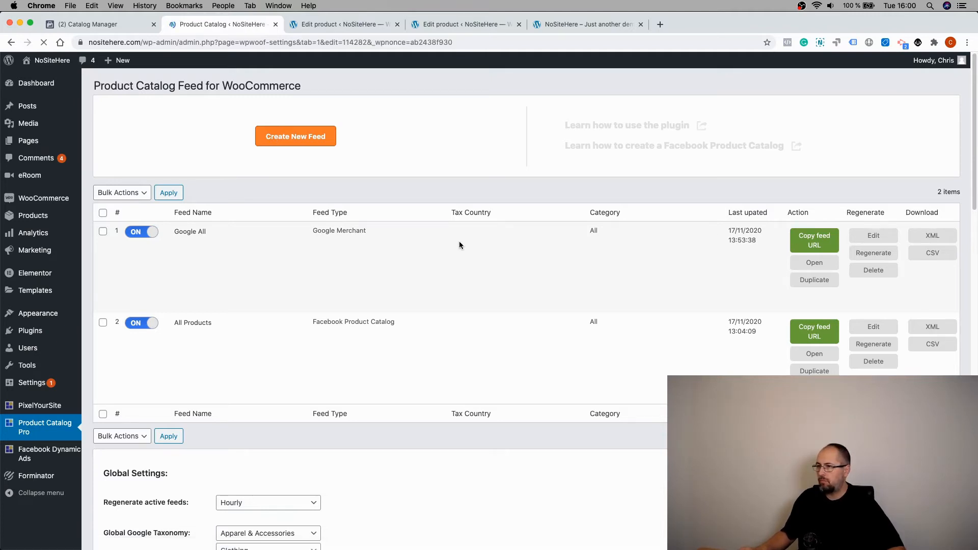
{"action": "scroll", "scroll_direction": "down", "scroll_amount": 3}
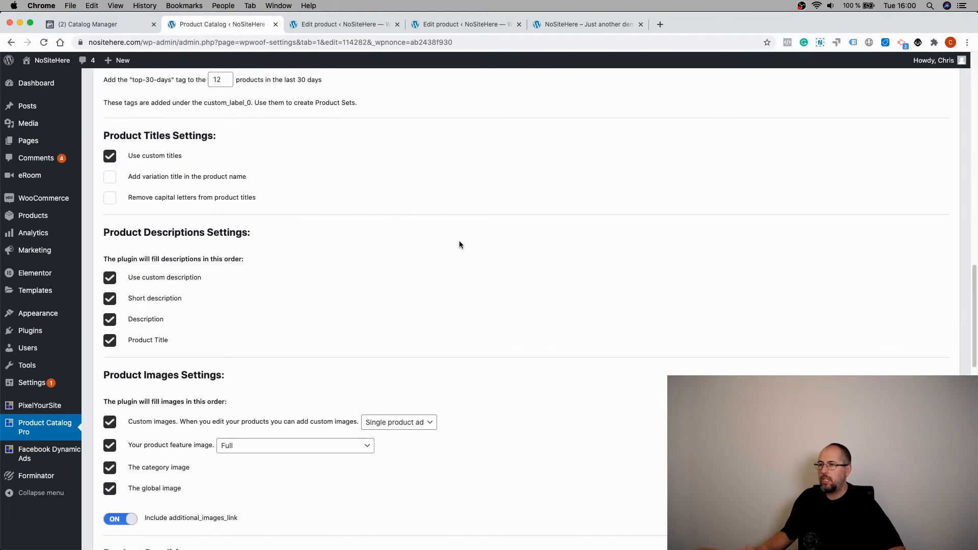
{"action": "scroll", "scroll_direction": "down", "scroll_amount": 3}
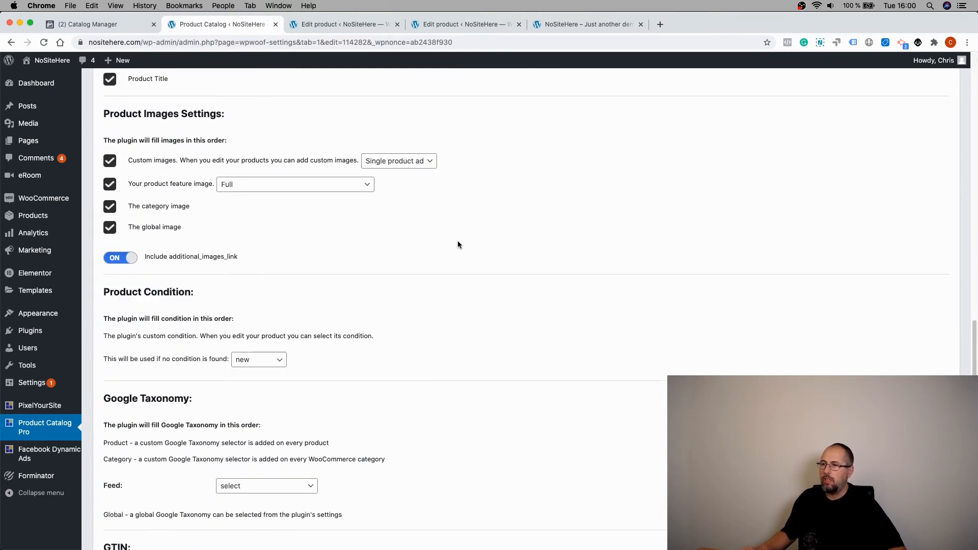
{"action": "mouse_move", "coordinate": [186, 165]}
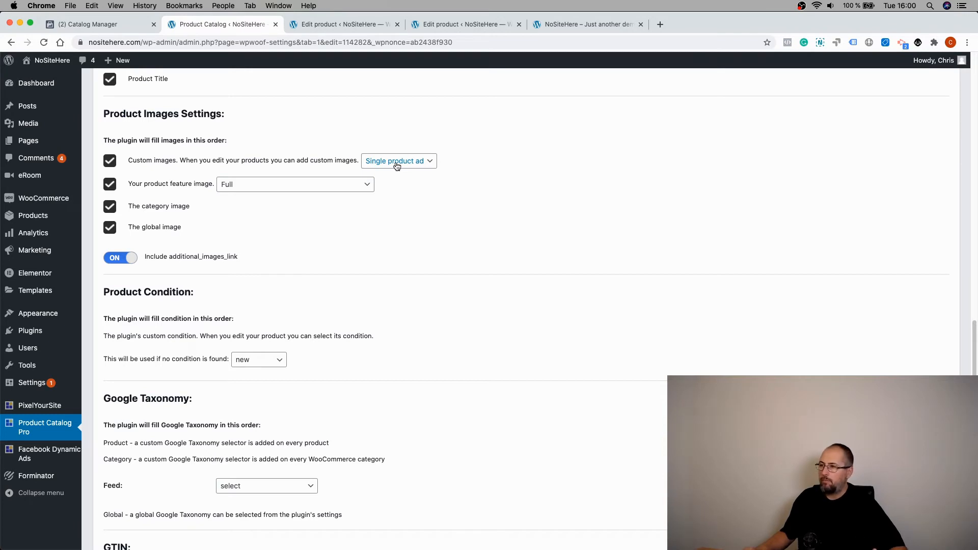
- Set custom images to Single product ad and keep the feature image size at Full
{"action": "left_click", "coordinate": [398, 160]}
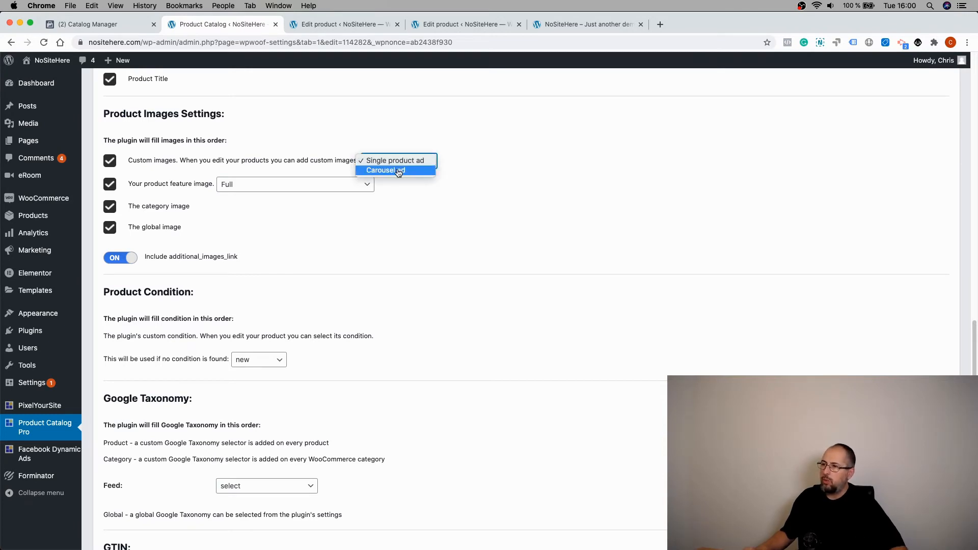
{"action": "mouse_move", "coordinate": [395, 150]}
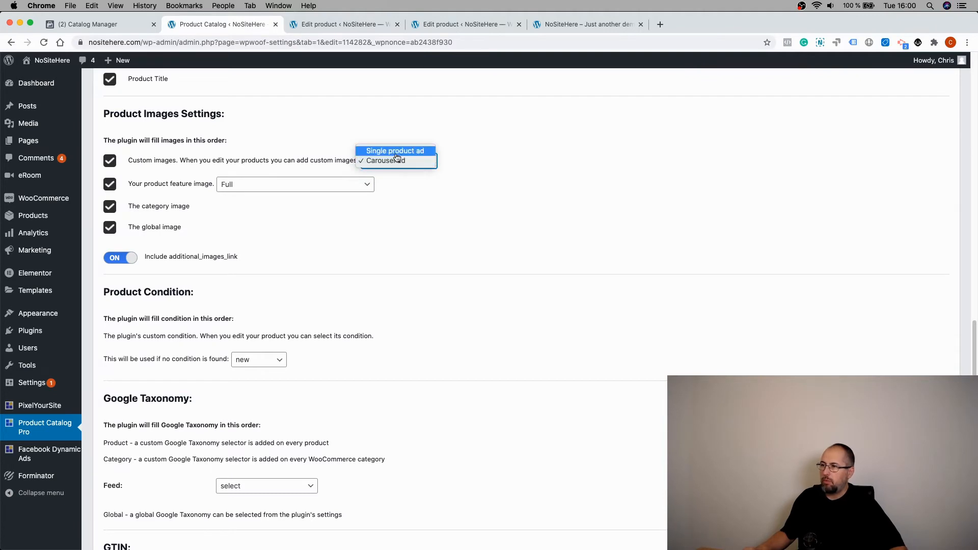
{"action": "left_click", "coordinate": [395, 150]}
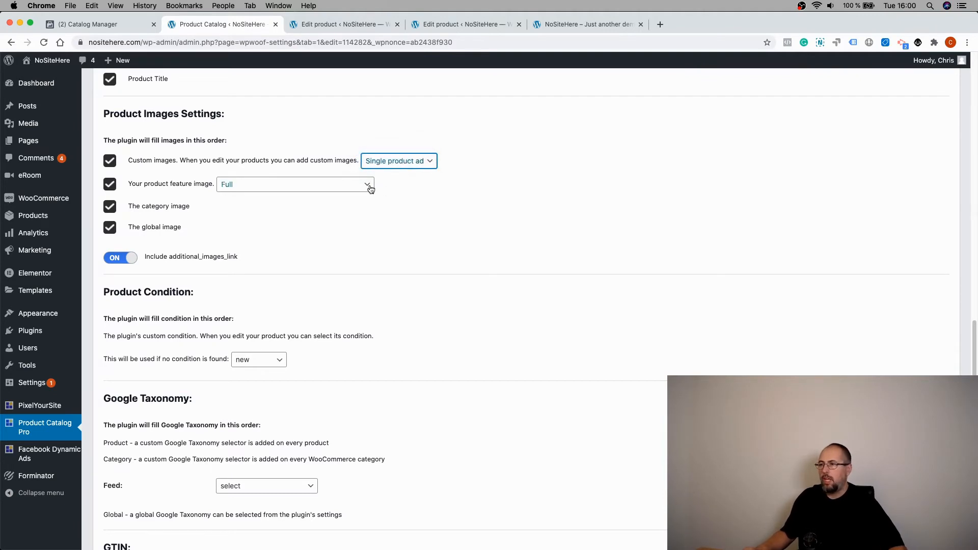
{"action": "mouse_move", "coordinate": [517, 164]}
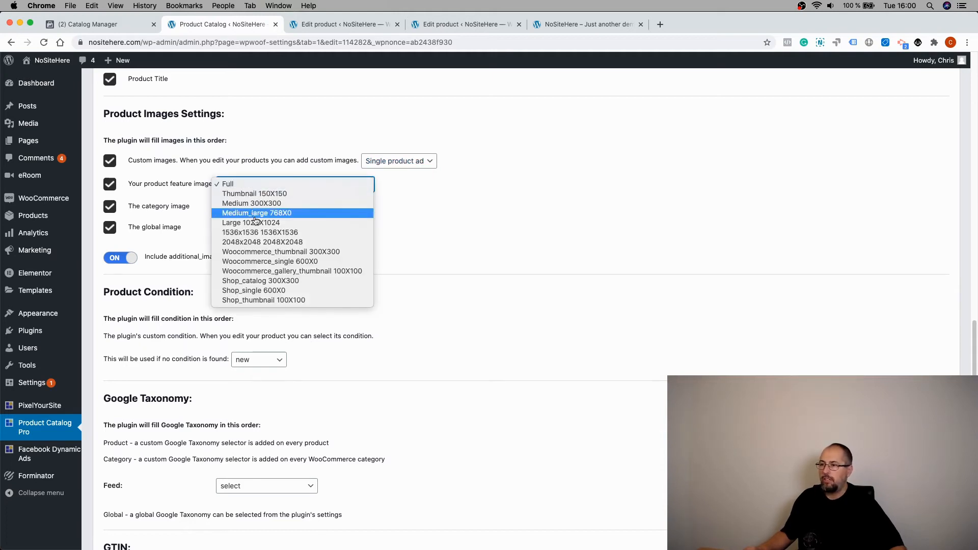
{"action": "left_click", "coordinate": [228, 183]}
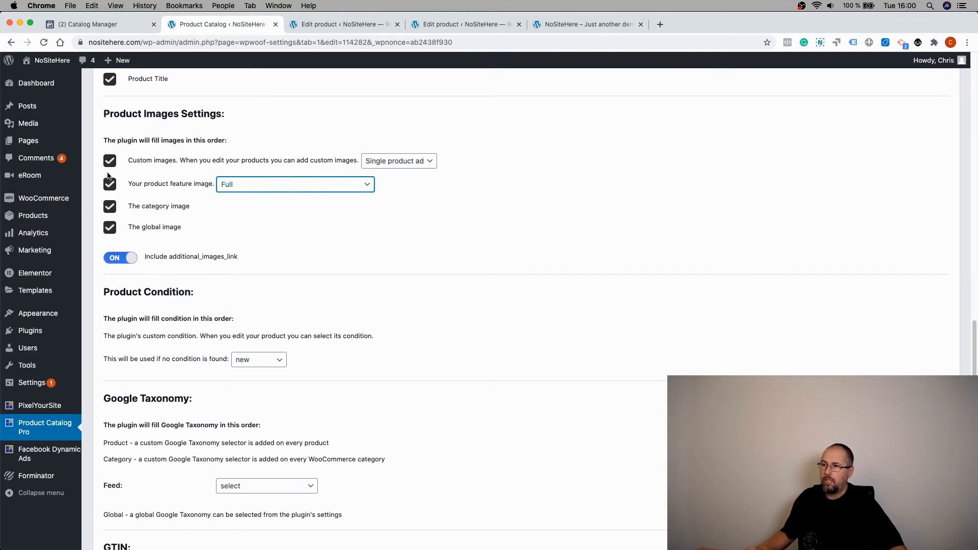
{"action": "mouse_move", "coordinate": [258, 194]}
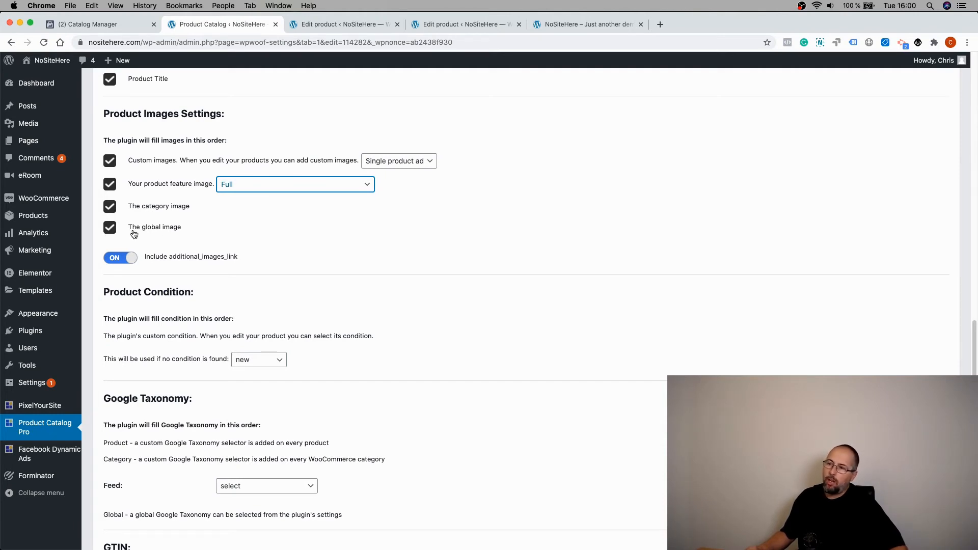
- Go back from the Google All feed to the Product Catalog Global Settings page
{"action": "scroll", "scroll_direction": "down", "scroll_amount": 3}
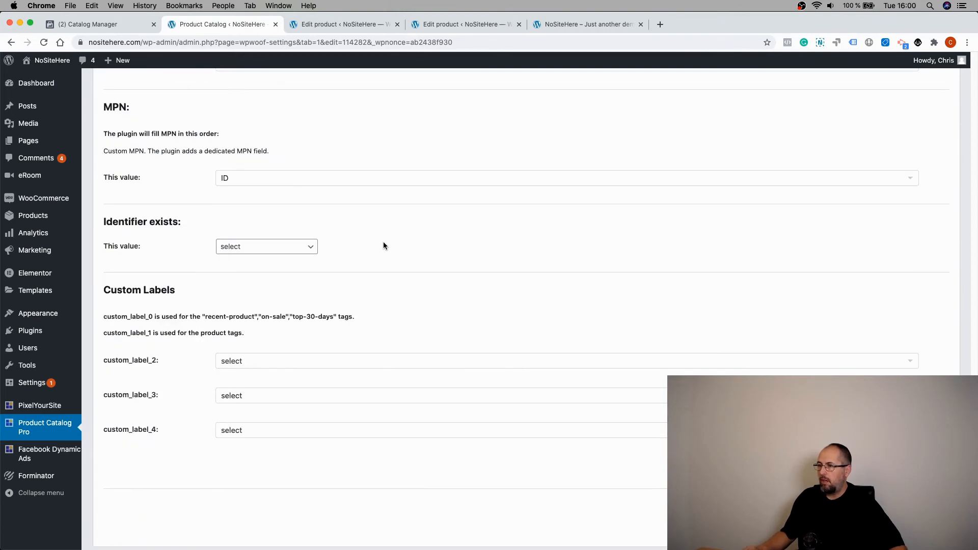
{"action": "scroll", "scroll_direction": "up", "scroll_amount": 3}
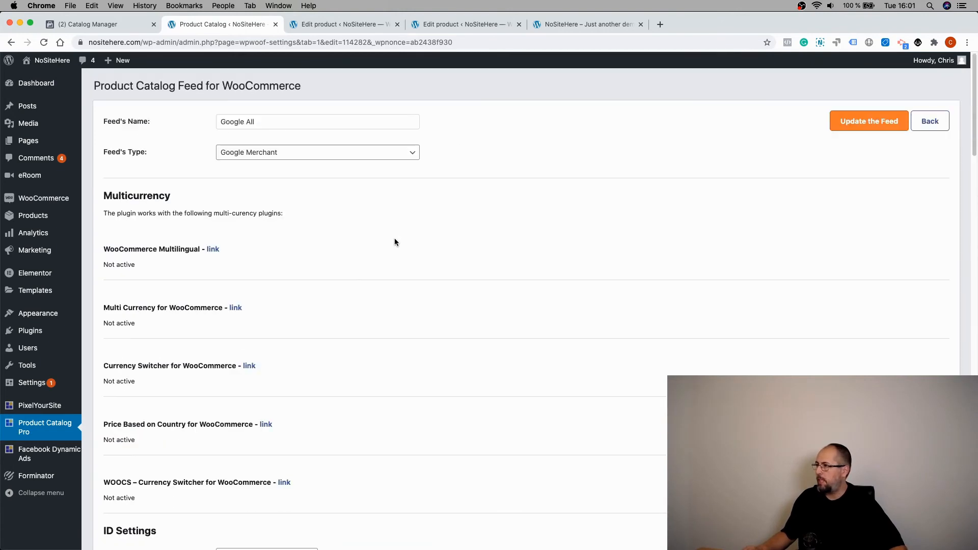
{"action": "left_click", "coordinate": [867, 121]}
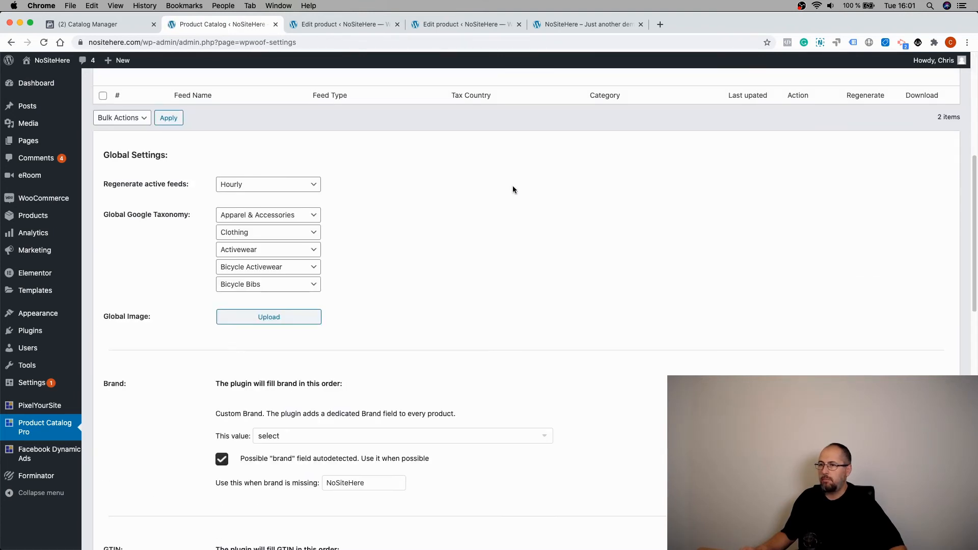
{"action": "mouse_move", "coordinate": [268, 317]}
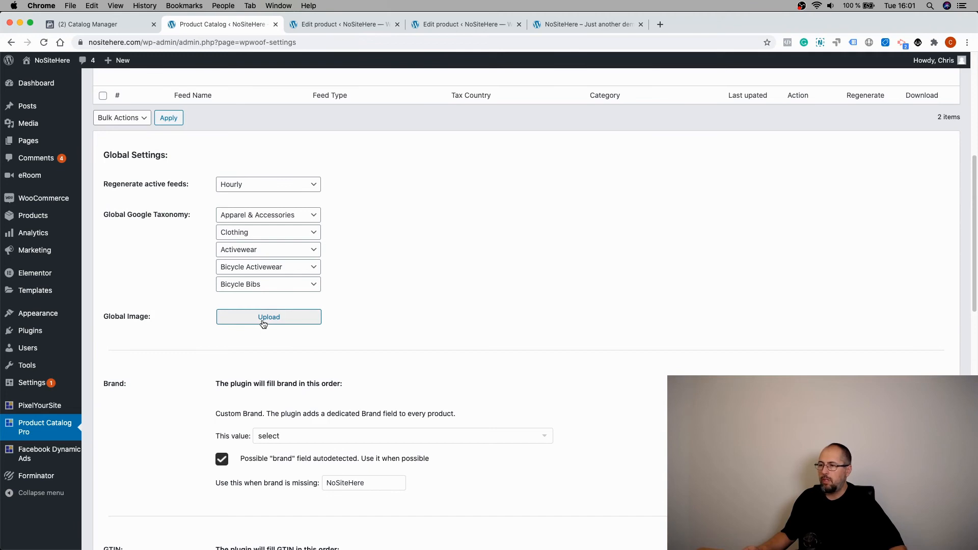
{"action": "mouse_move", "coordinate": [395, 320]}
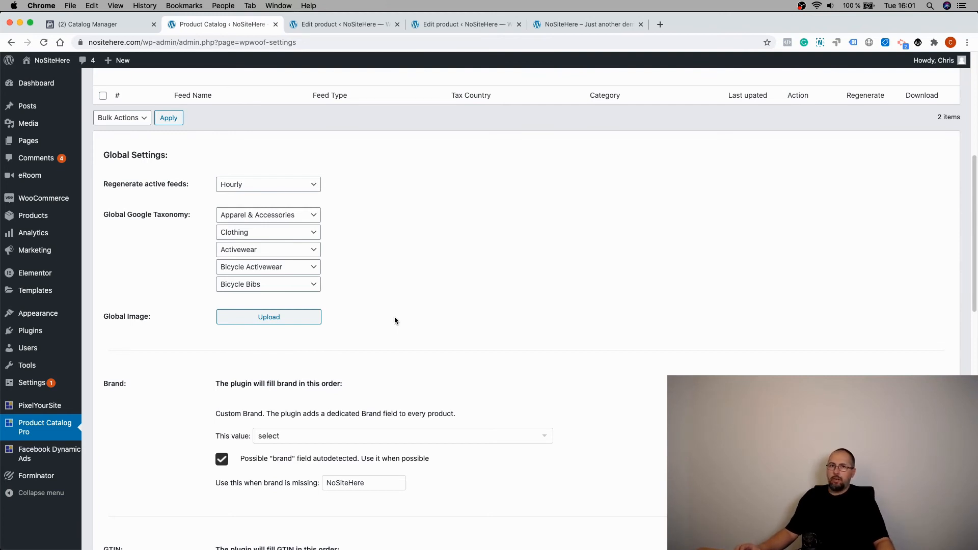
{"action": "mouse_move", "coordinate": [246, 305]}
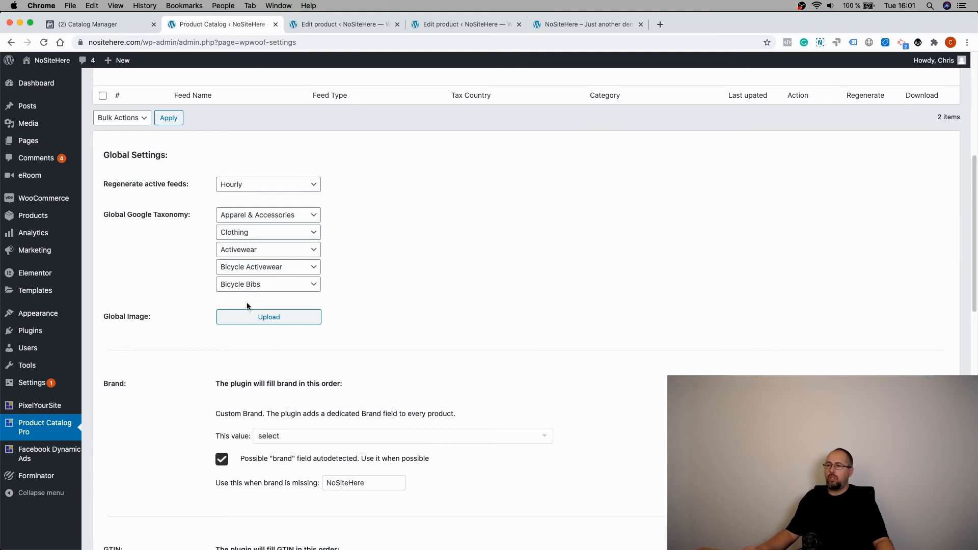
{"action": "mouse_move", "coordinate": [272, 347]}
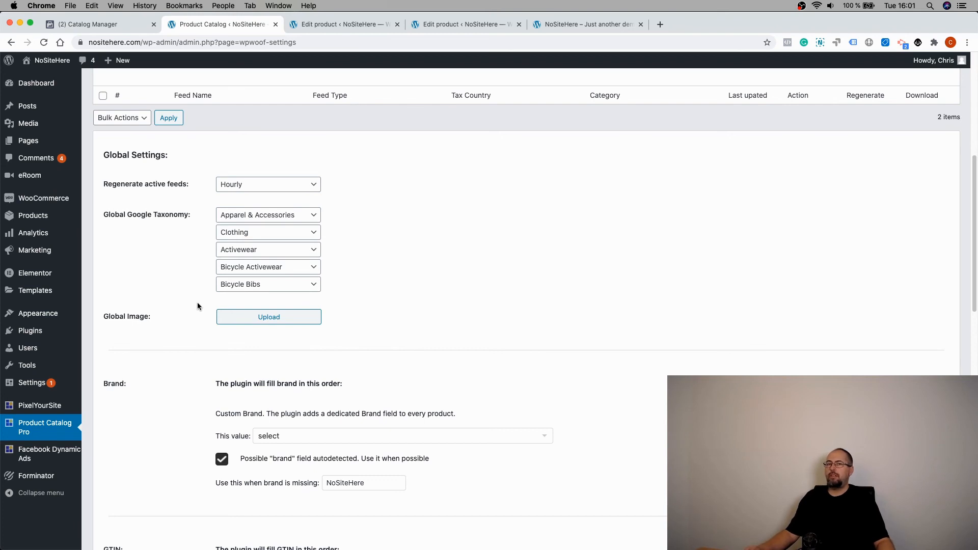
{"action": "mouse_move", "coordinate": [366, 351]}
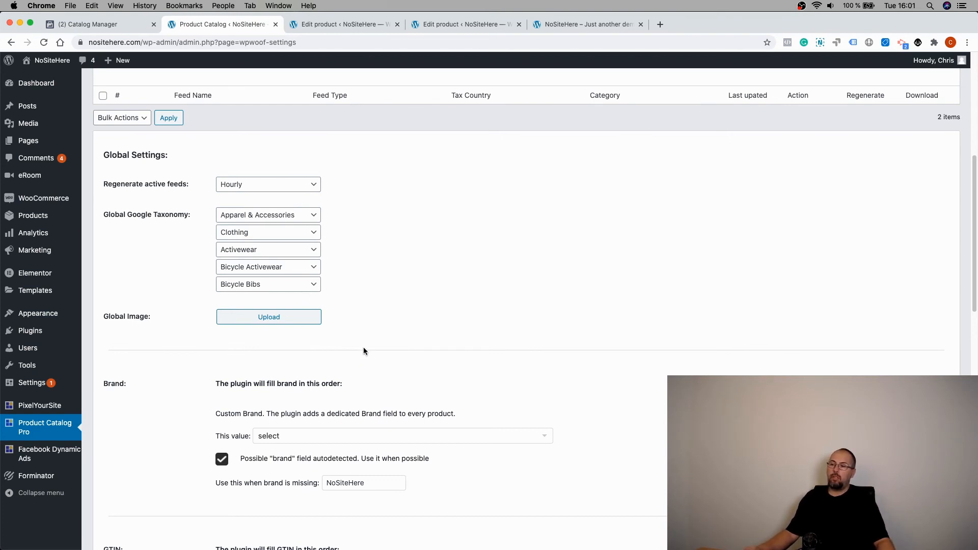
{"action": "mouse_move", "coordinate": [439, 314]}
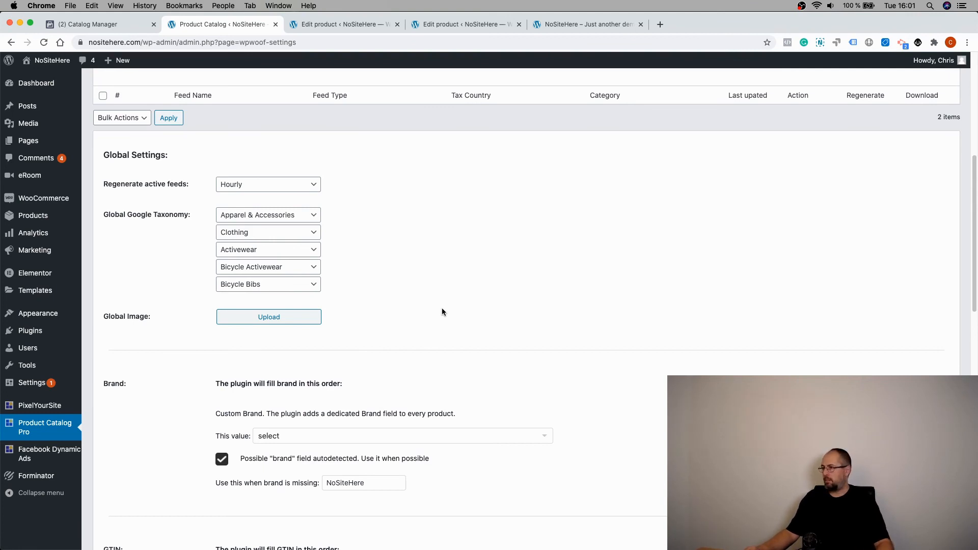
{"action": "scroll", "scroll_direction": "up", "scroll_amount": 3}
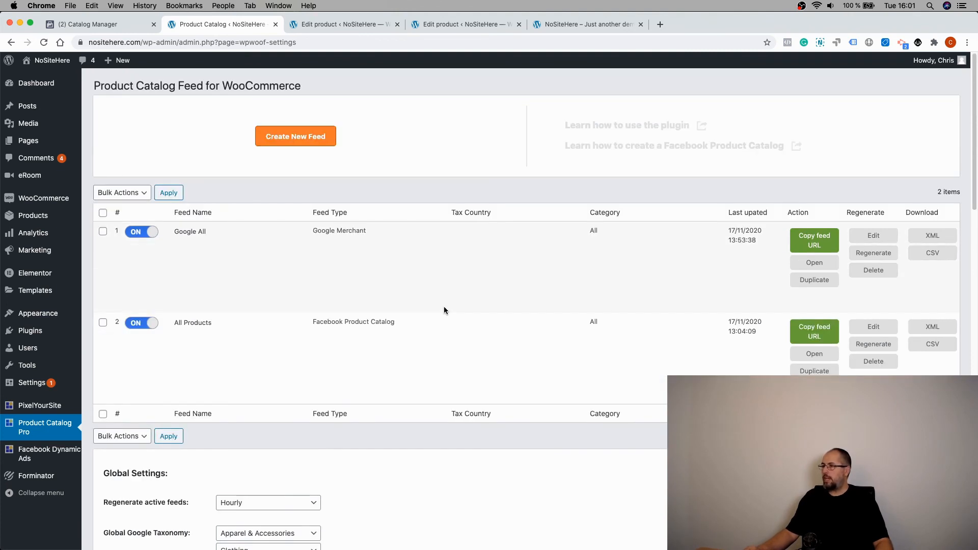